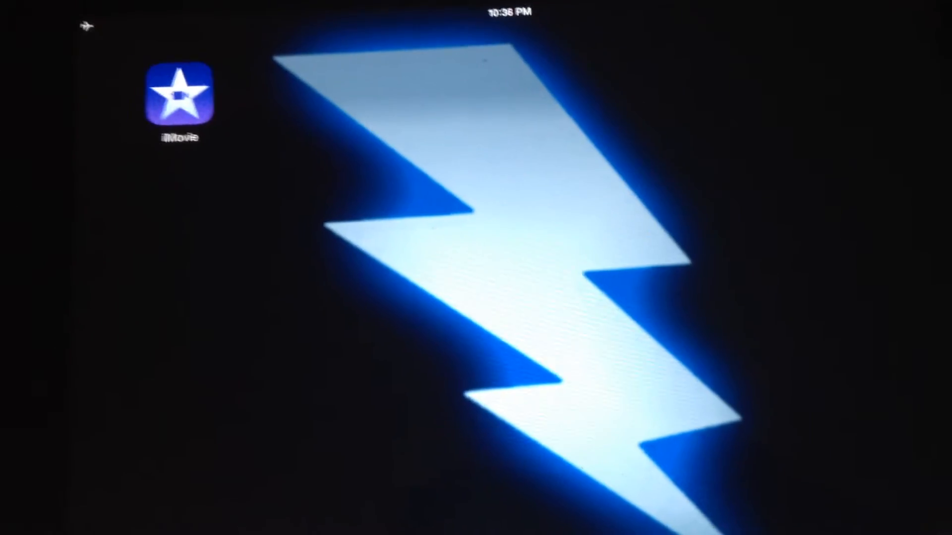
# Launch iMovie from the home screen and start a new project, reaching the Movie/Trailer choice
pyautogui.click(179, 100)
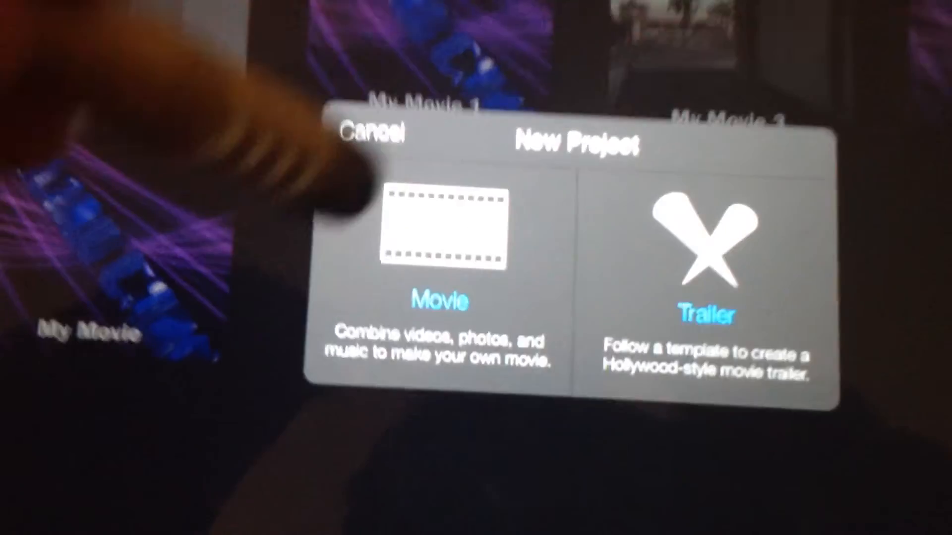